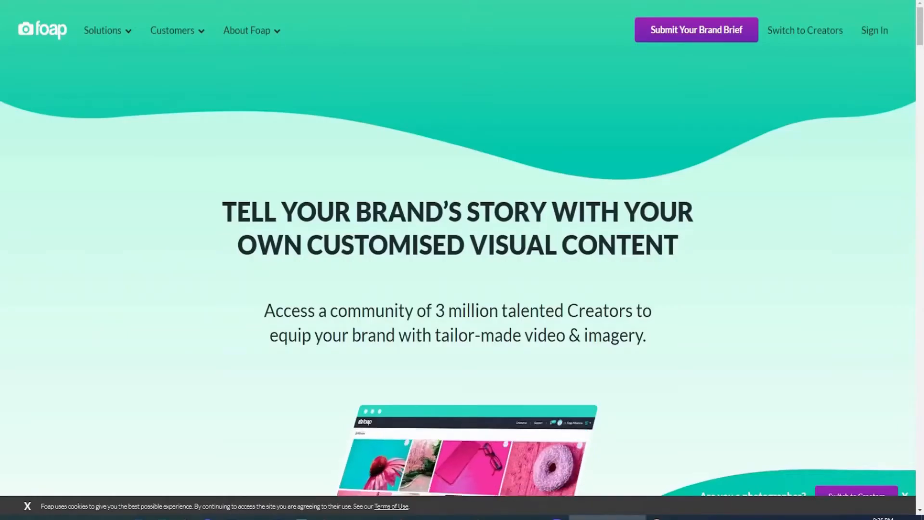
- Switch the Foap site from the brands homepage to the creators landing page
left_click_drag(283, 310, 646, 335)
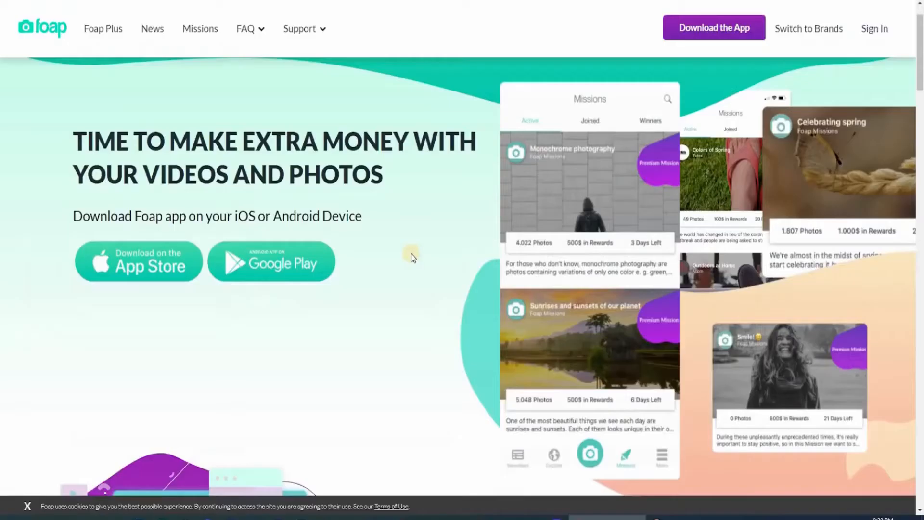
- Scroll through the Foap market's Trending Images grid
scroll("down", 3)
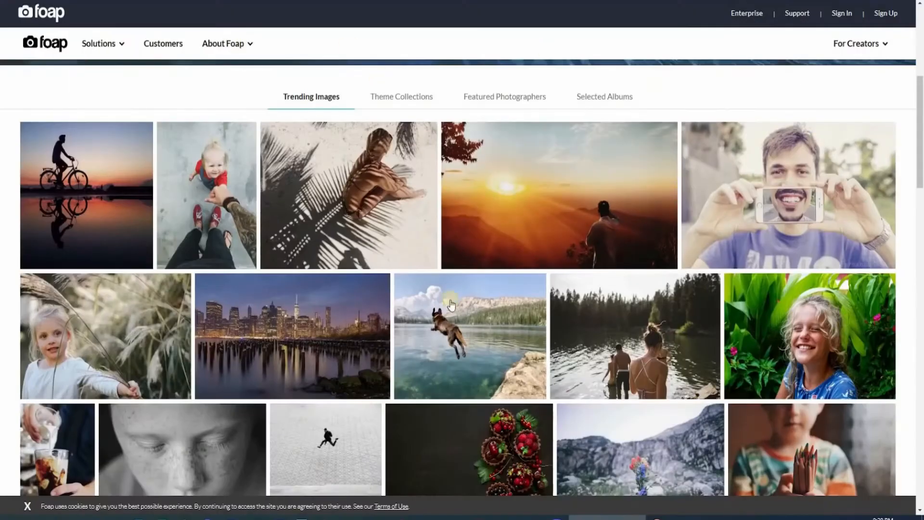
mouse_move(607, 285)
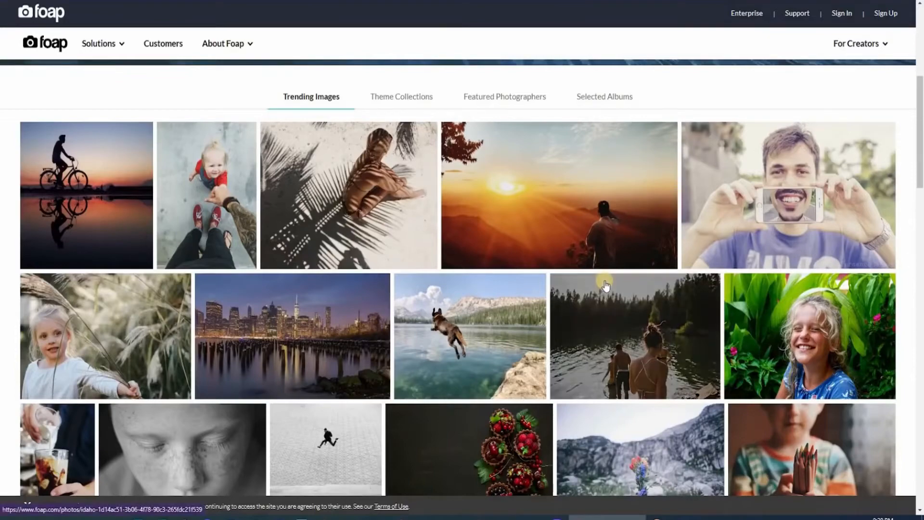
scroll("down", 3)
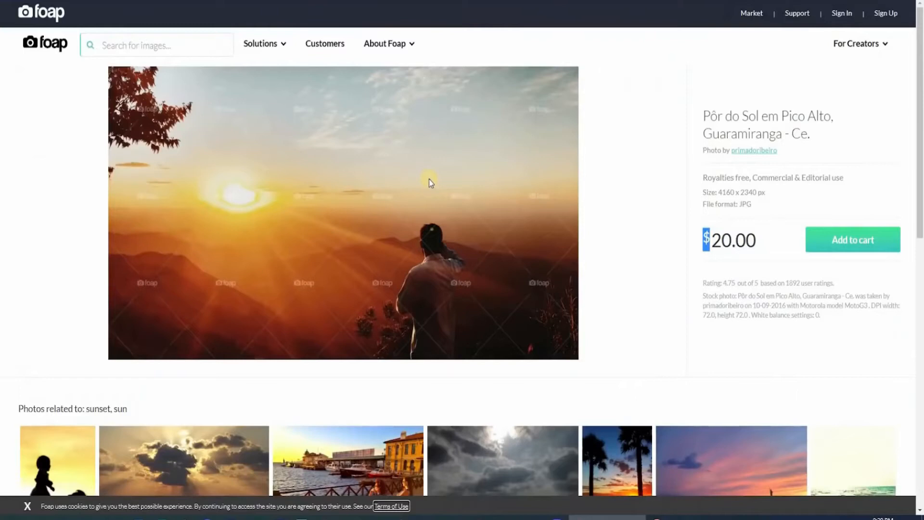
mouse_move(640, 229)
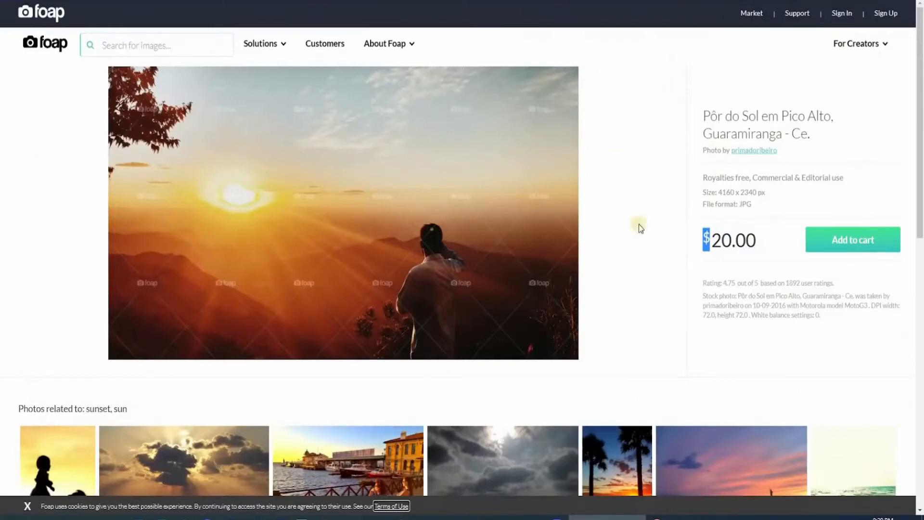
mouse_move(763, 242)
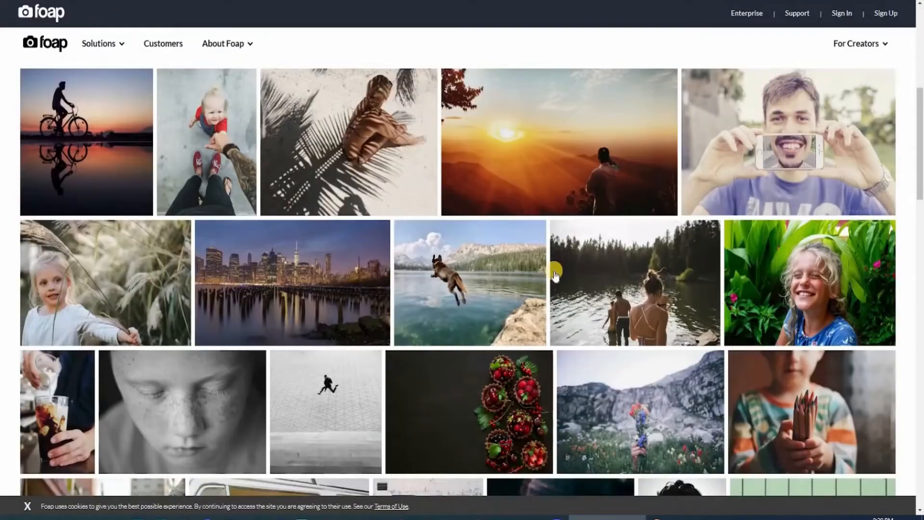
- Browse the Foap New Missions cards and their brand photo and video rewards
scroll("down", 3)
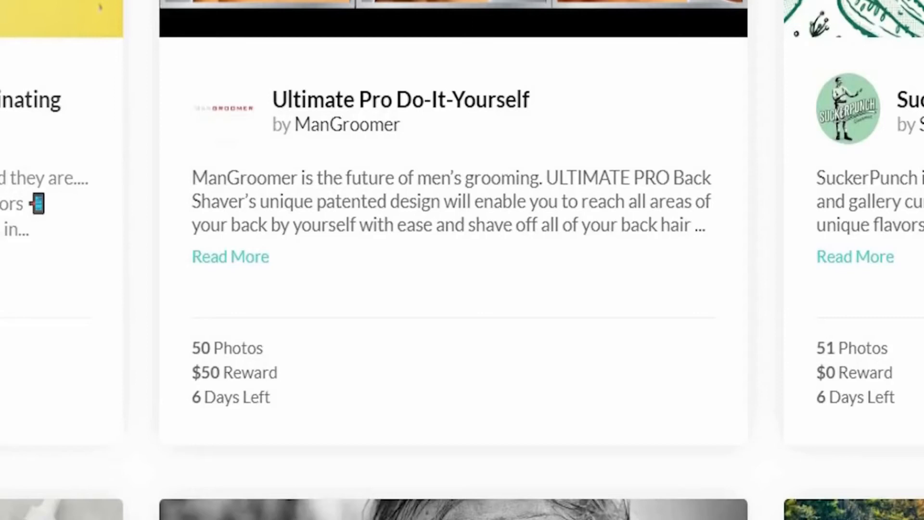
scroll("left", 3)
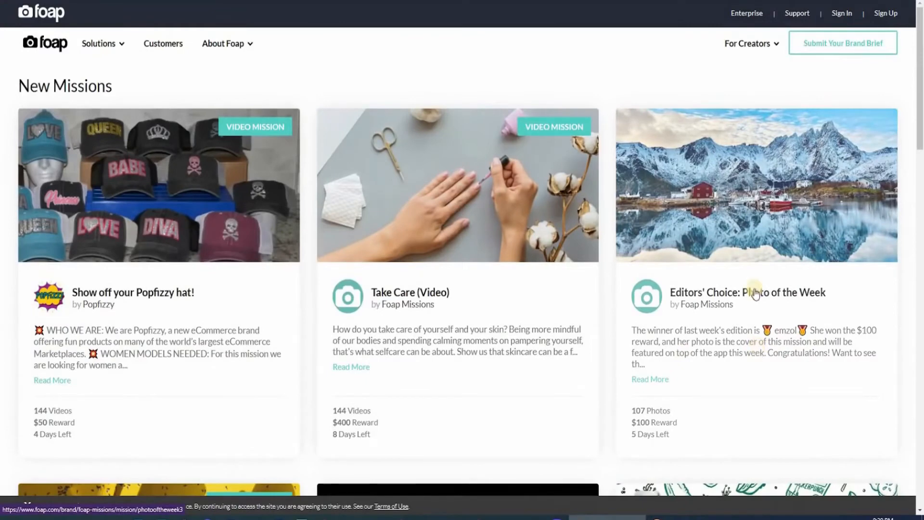
scroll("down", 3)
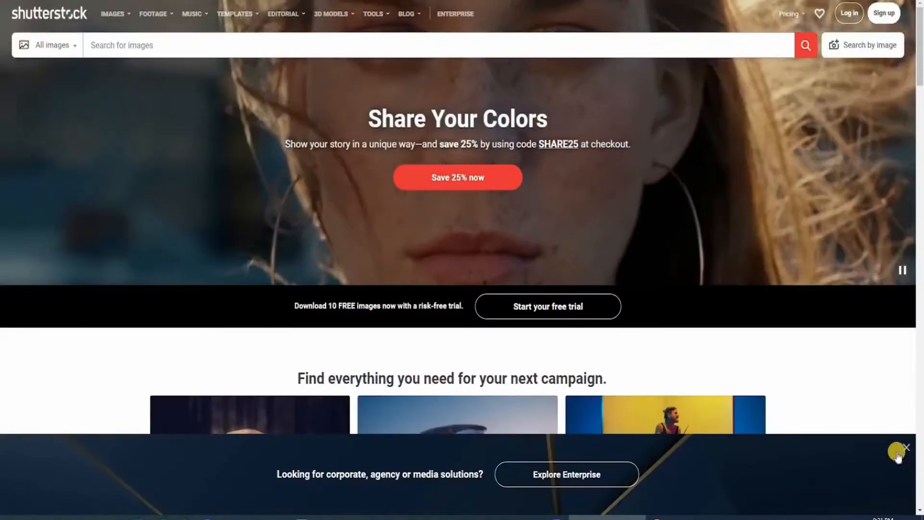
left_click(906, 448)
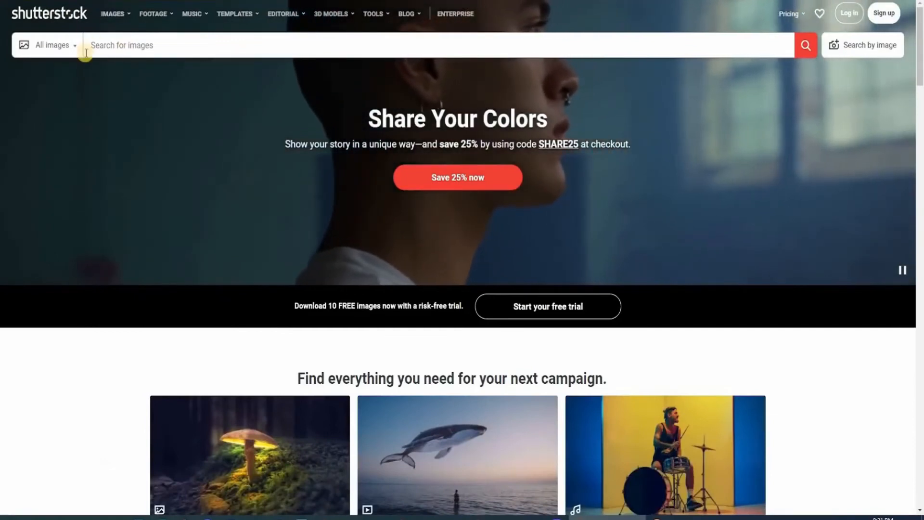
scroll("down", 3)
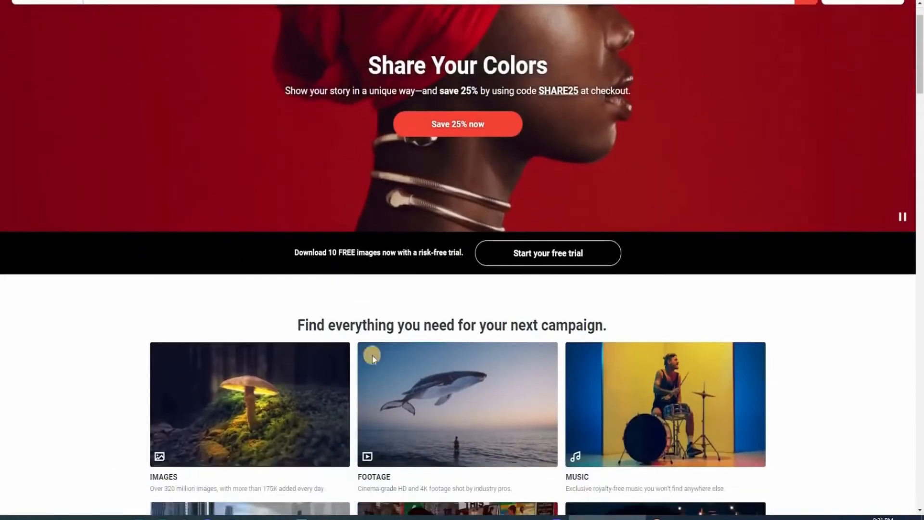
scroll("down", 3)
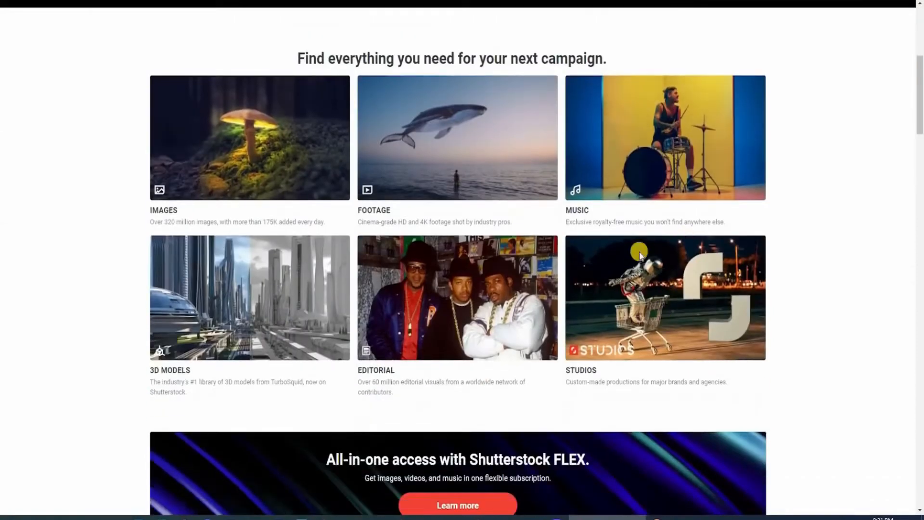
scroll("down", 3)
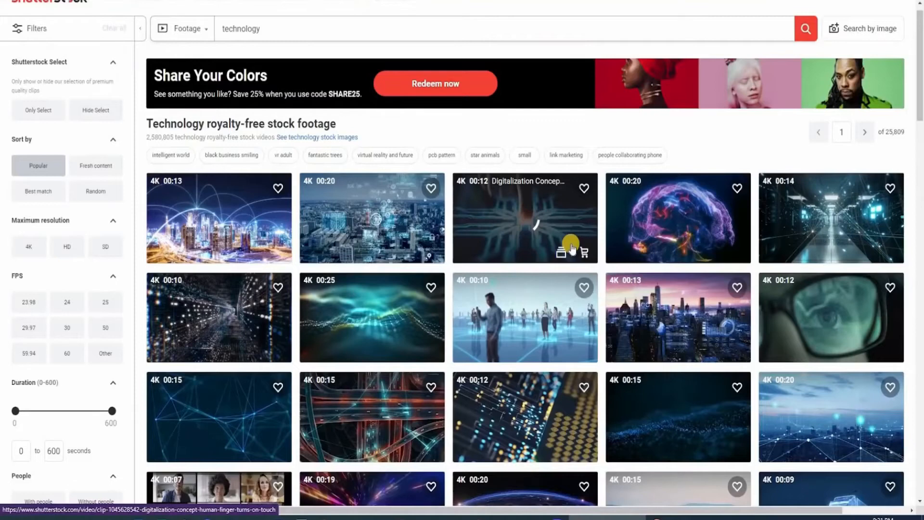
scroll("down", 3)
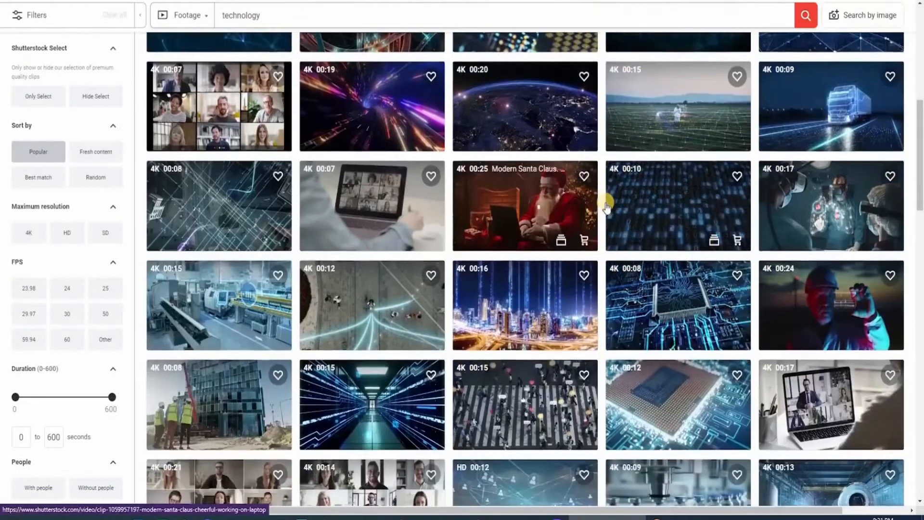
scroll("down", 3)
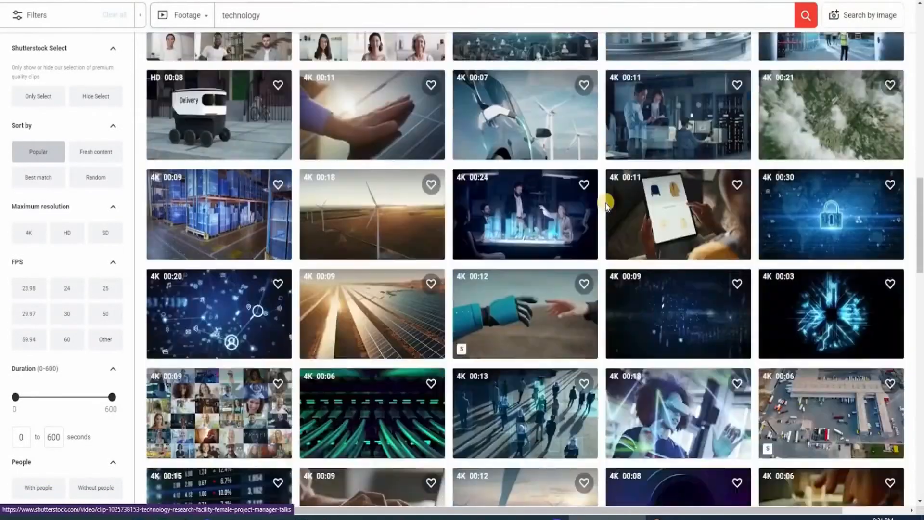
scroll("down", 3)
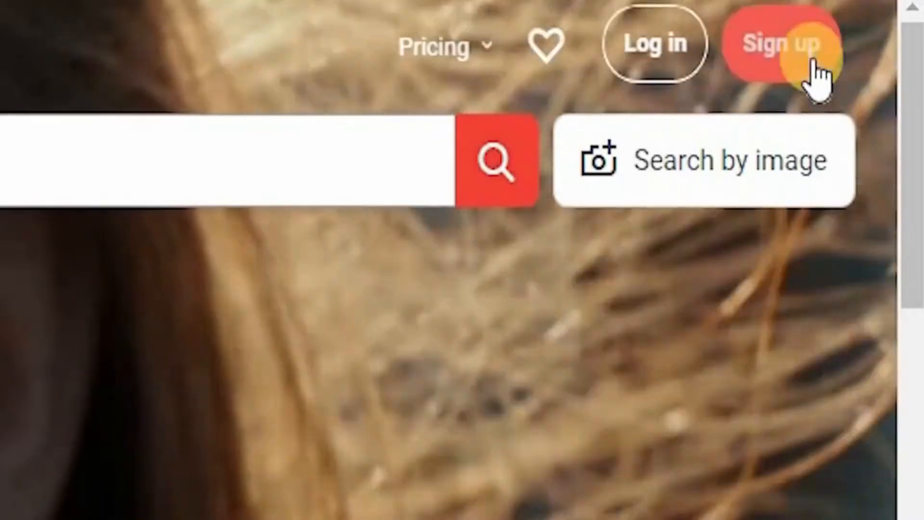
- Go to pikwizard.com from the Shutterstock homepage to see popular free photos
left_click(778, 43)
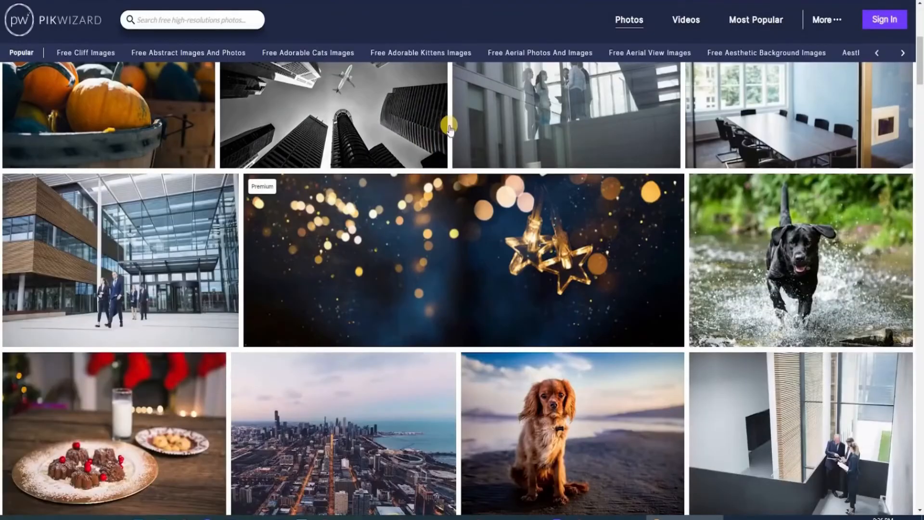
- Scroll the Pikwizard grid and open the premium Christmas tree photo on Adobe Stock
scroll("down", 3)
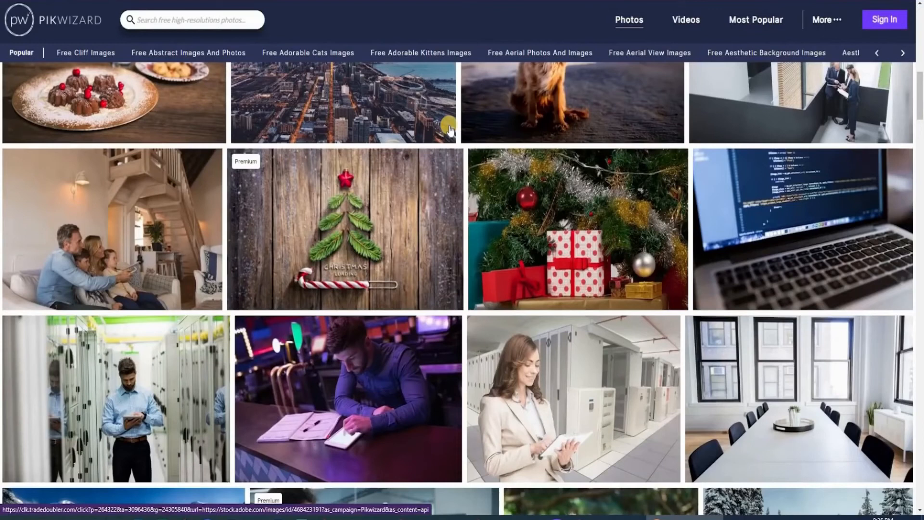
mouse_move(572, 229)
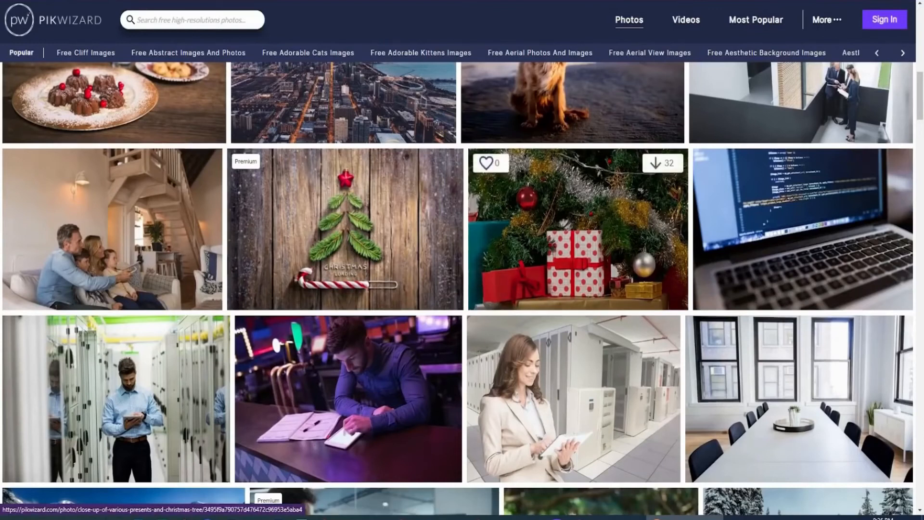
scroll("down", 3)
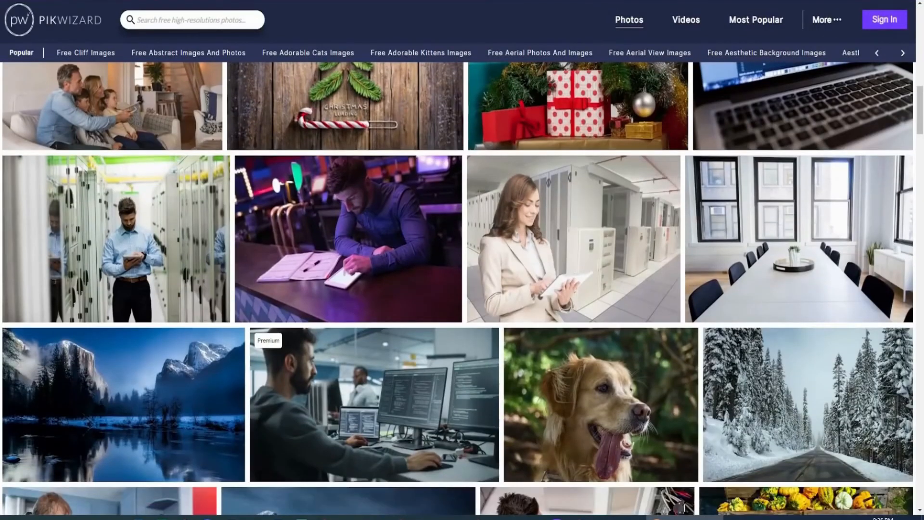
scroll("down", 3)
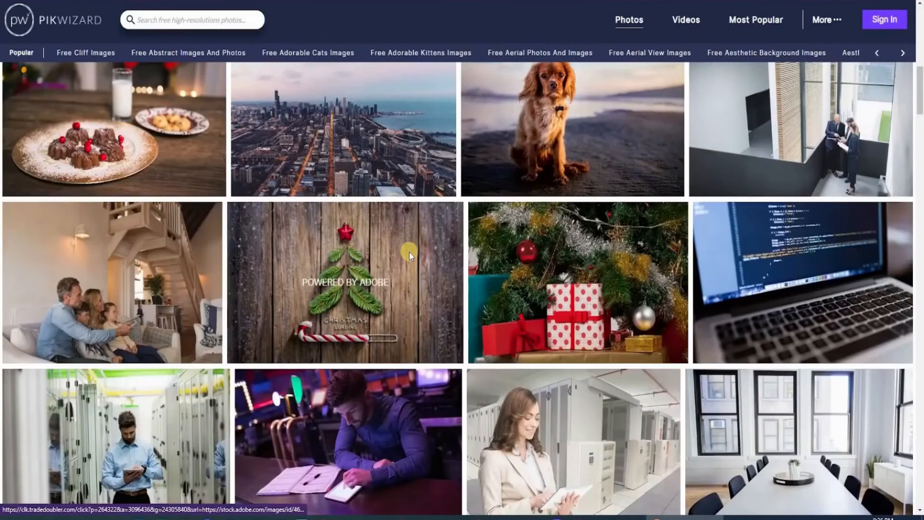
left_click(345, 281)
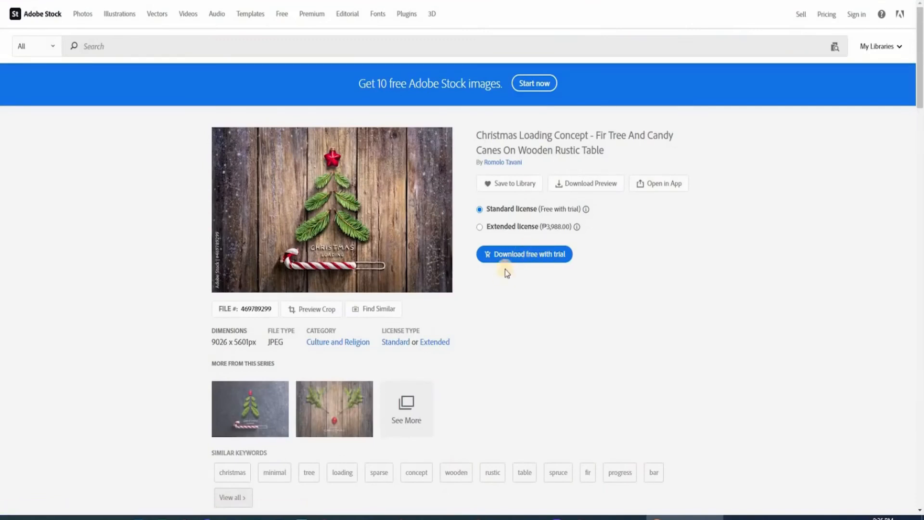
mouse_move(599, 195)
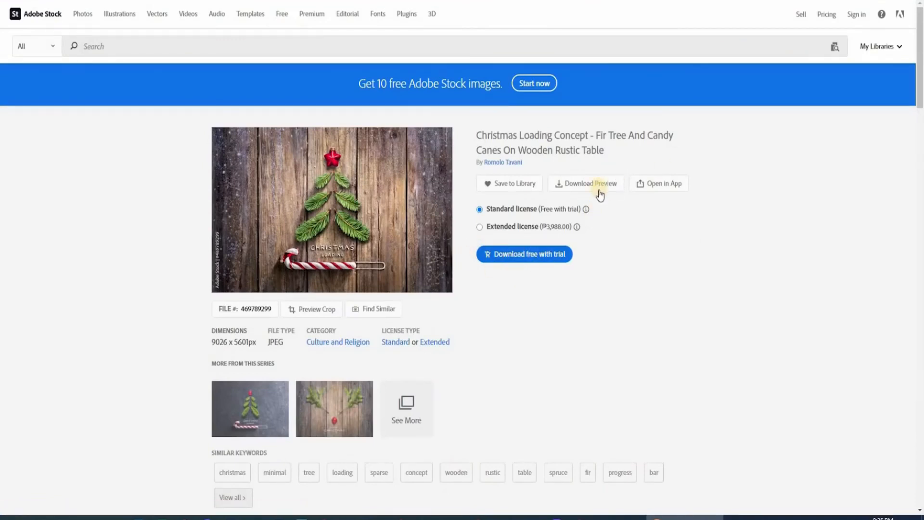